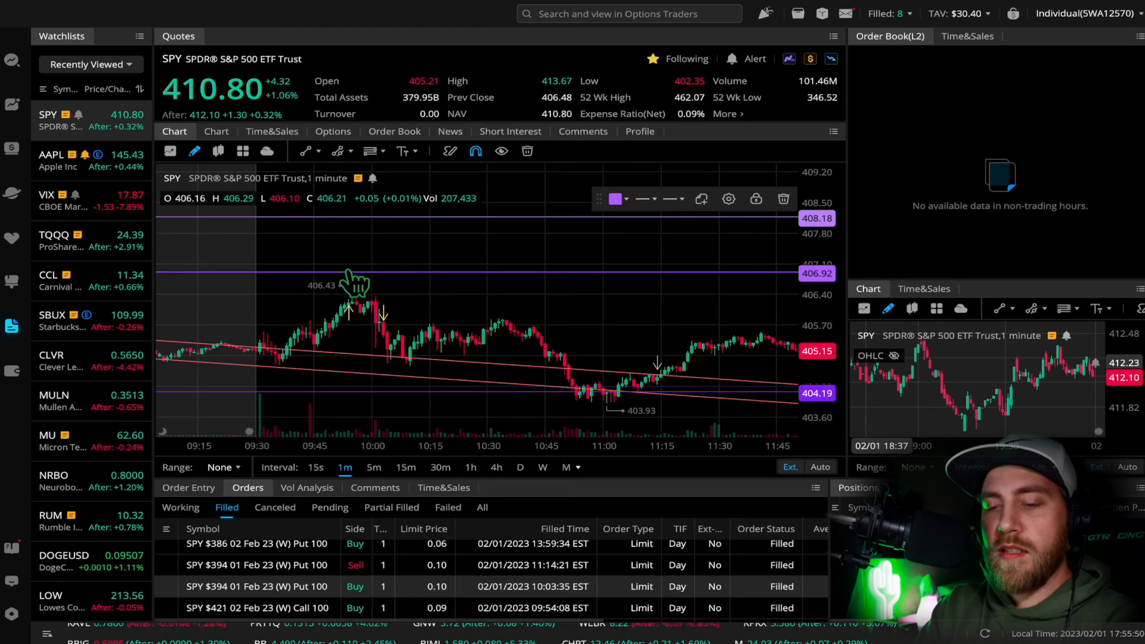
mouse_move(361, 351)
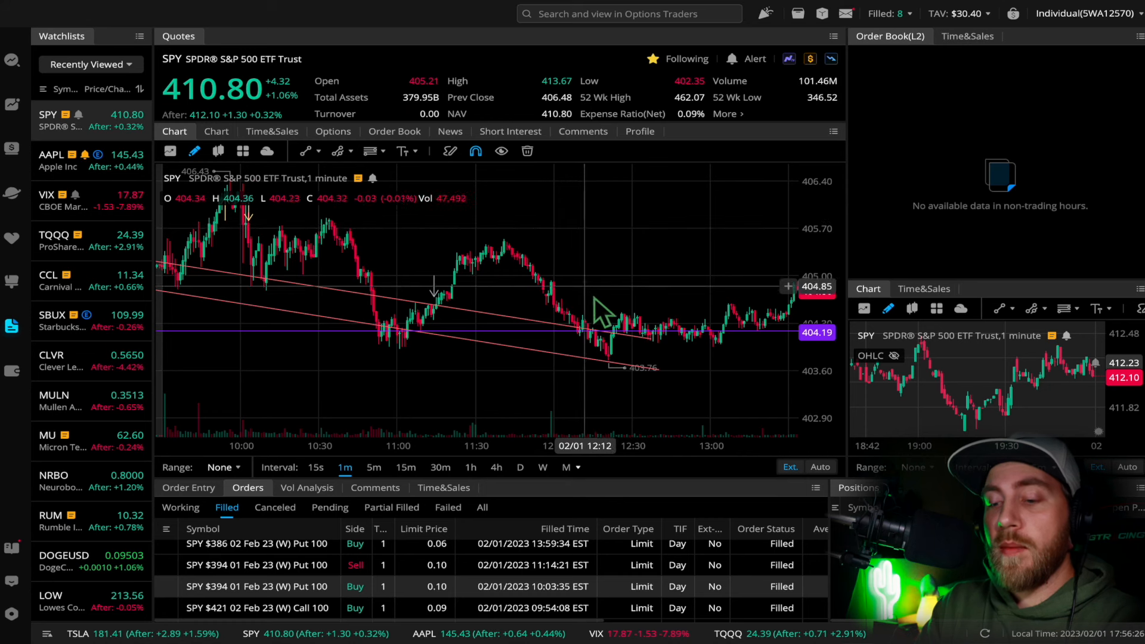
mouse_move(741, 391)
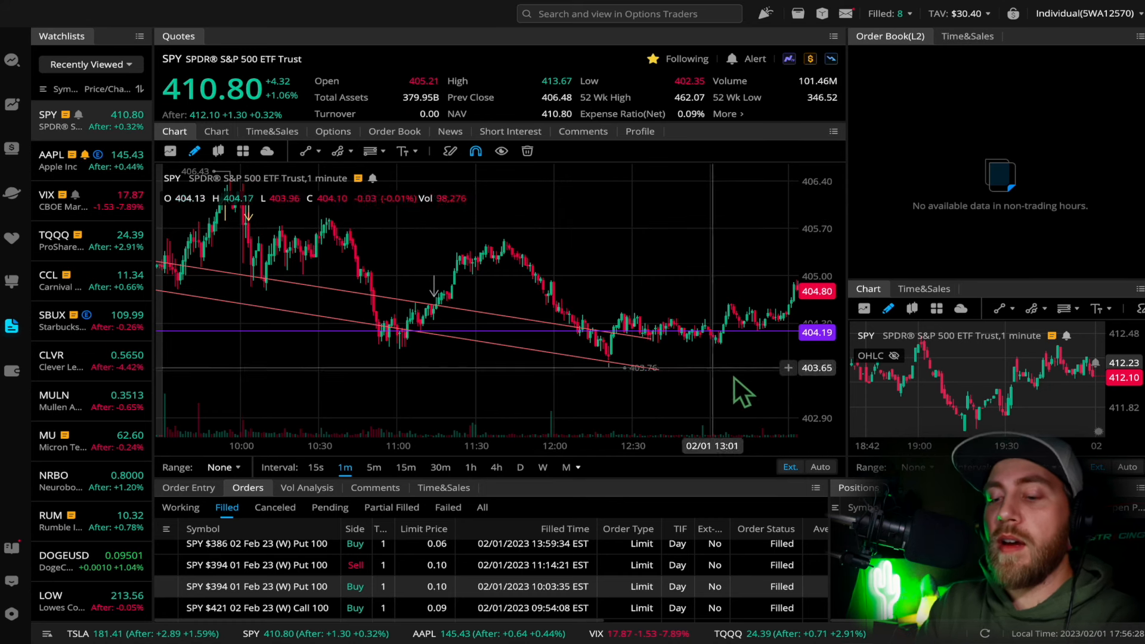
mouse_move(675, 372)
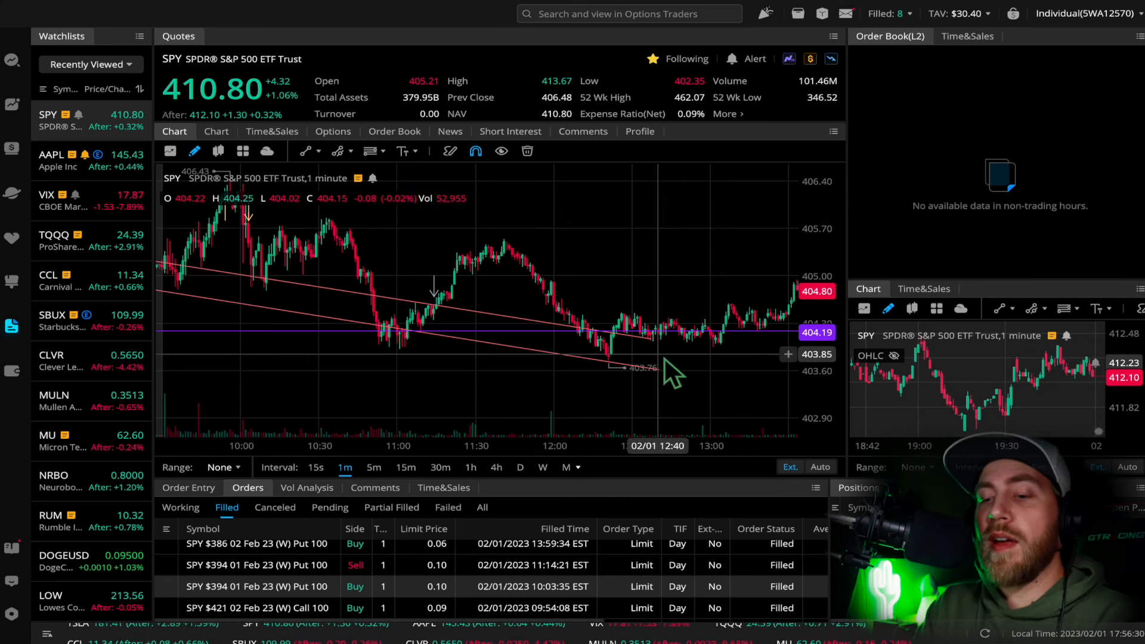
mouse_move(475, 345)
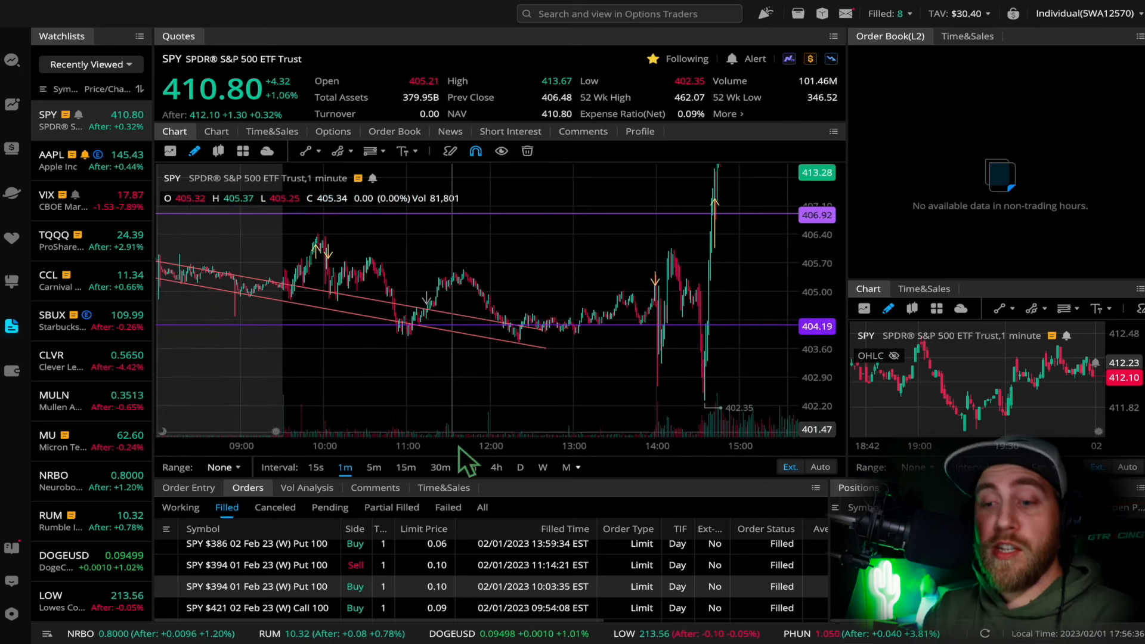
mouse_move(556, 477)
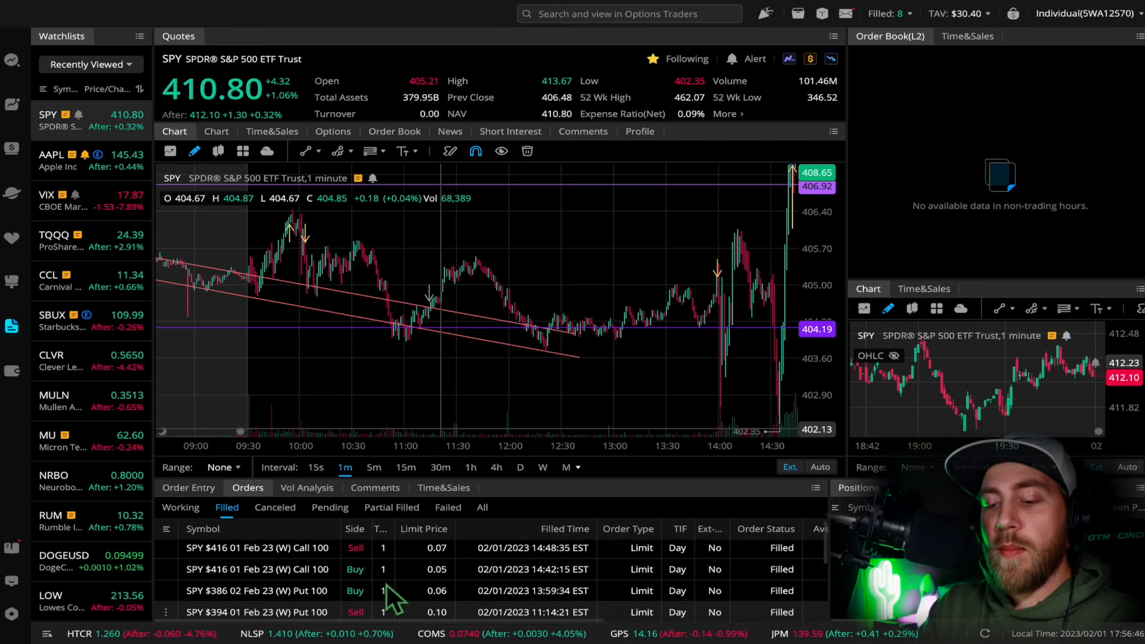
mouse_move(470, 608)
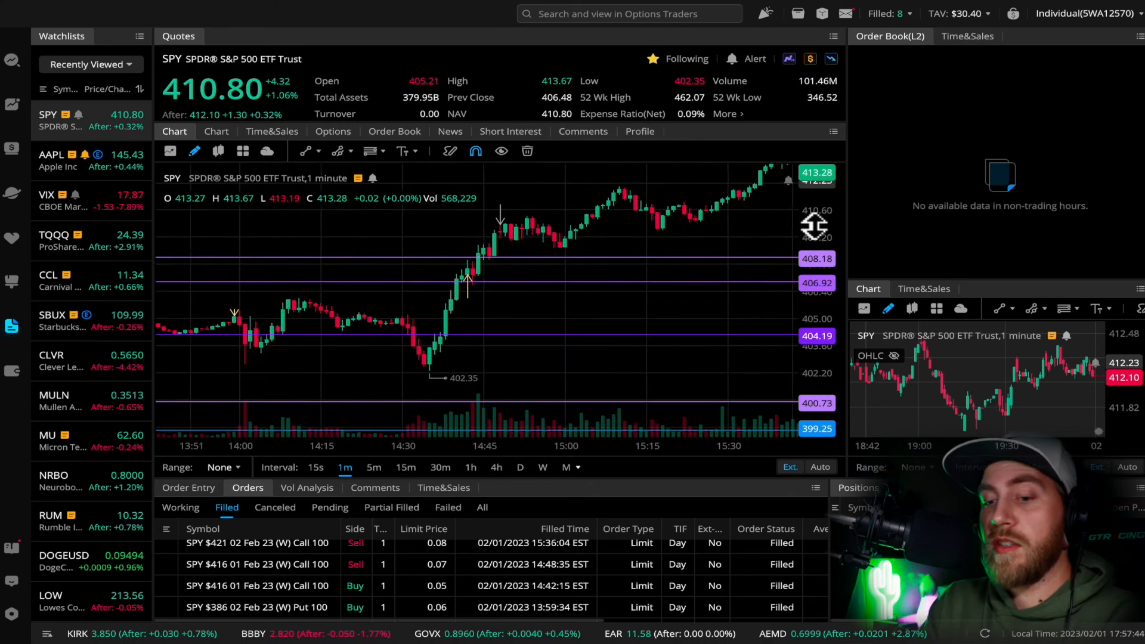
mouse_move(547, 330)
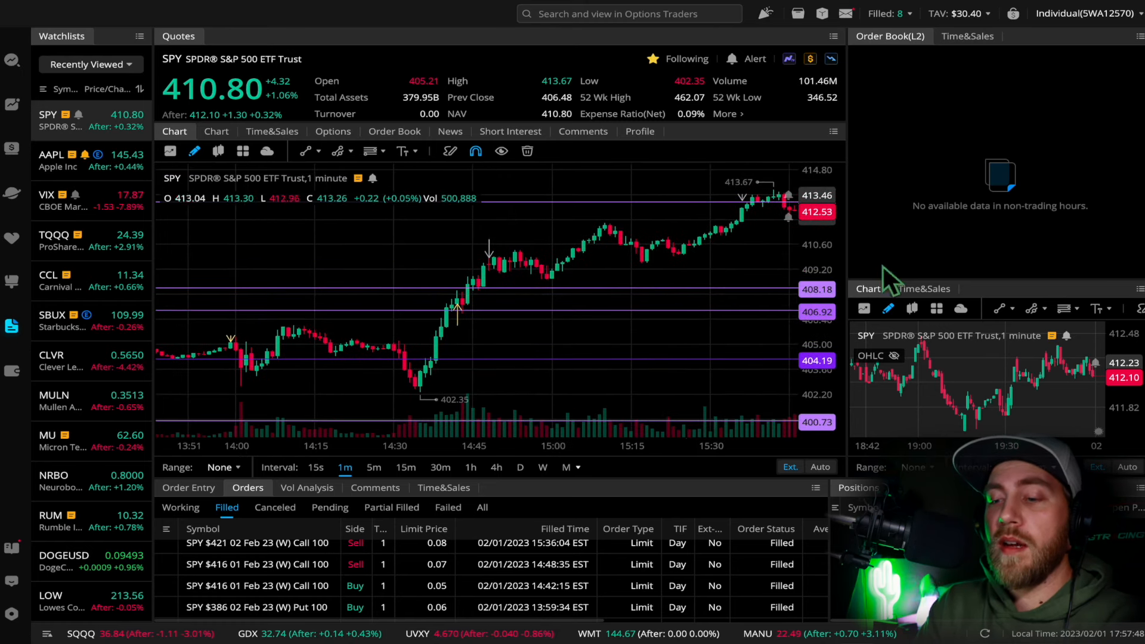
mouse_move(529, 321)
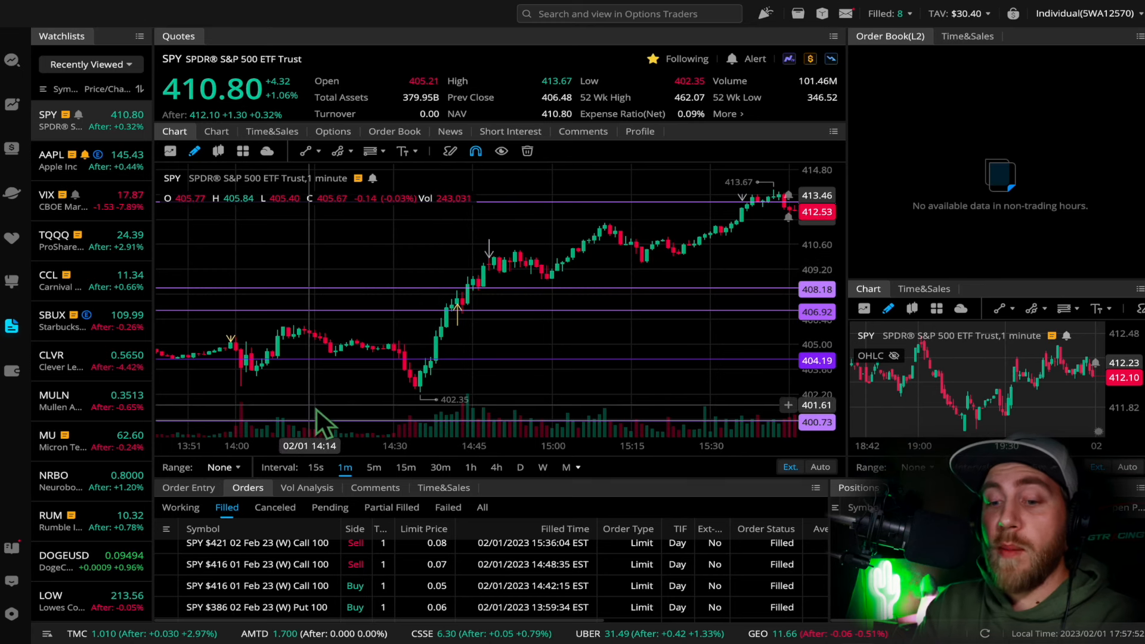
mouse_move(232, 358)
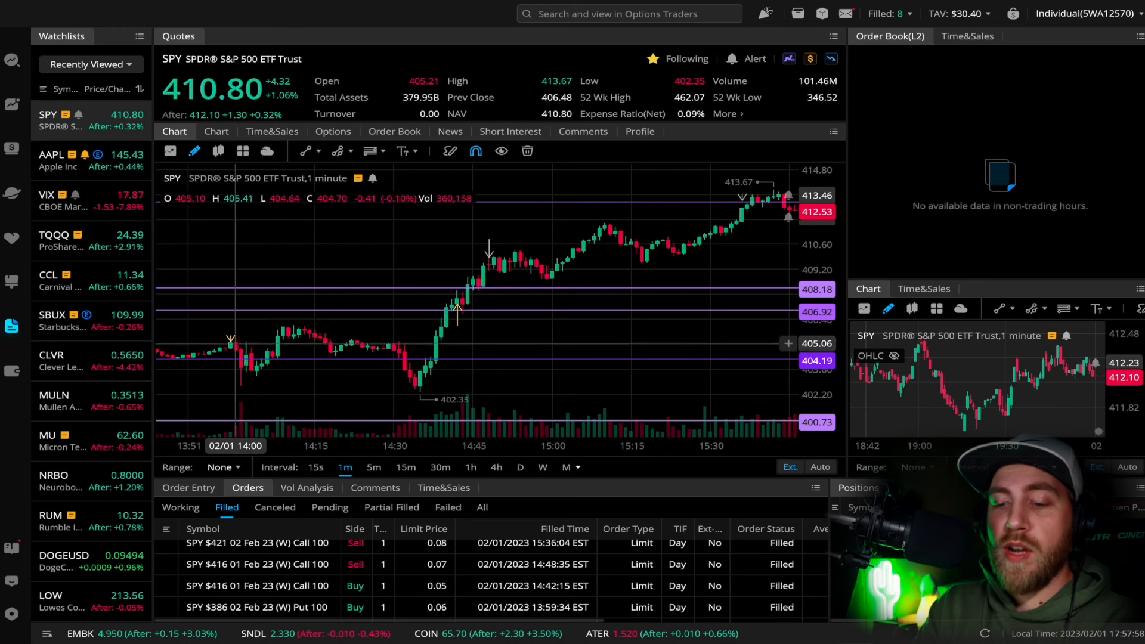
mouse_move(447, 381)
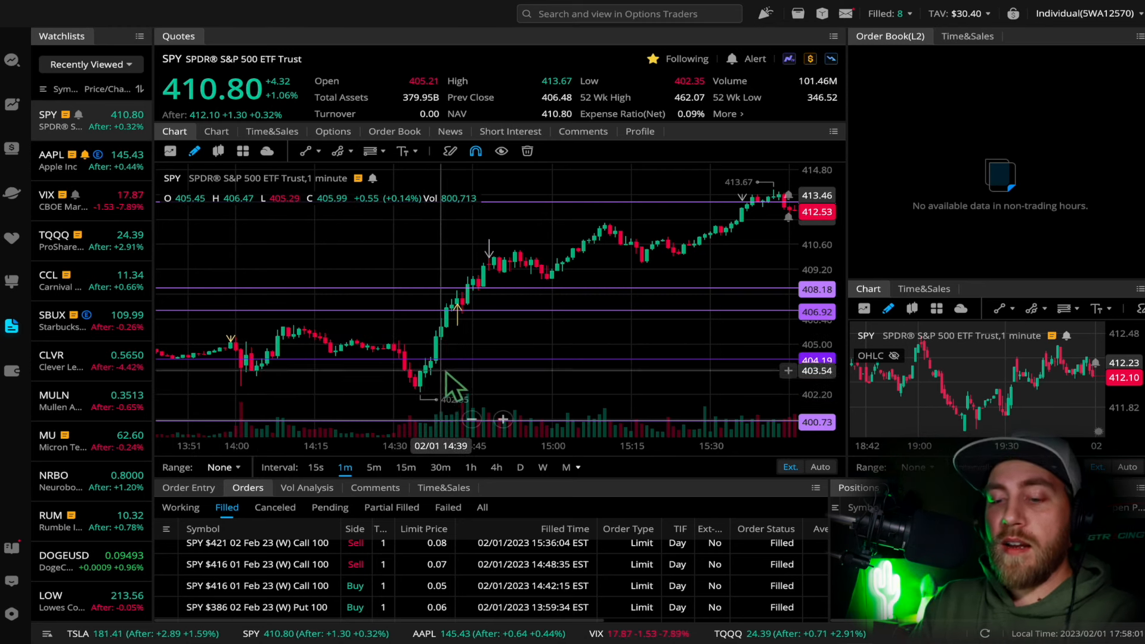
mouse_move(475, 356)
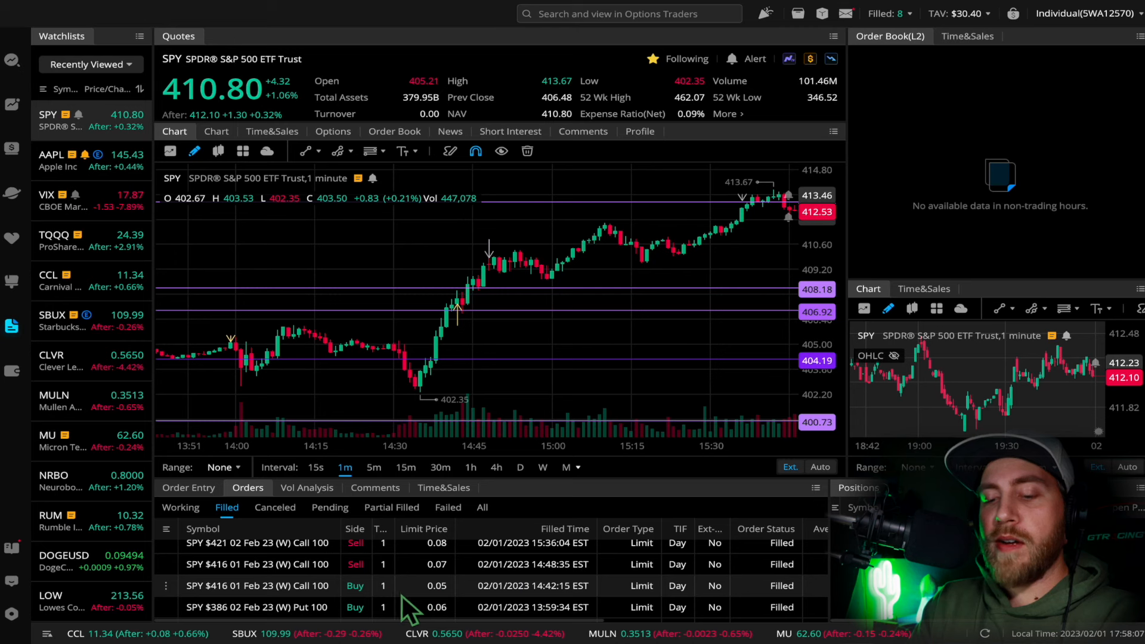
mouse_move(529, 263)
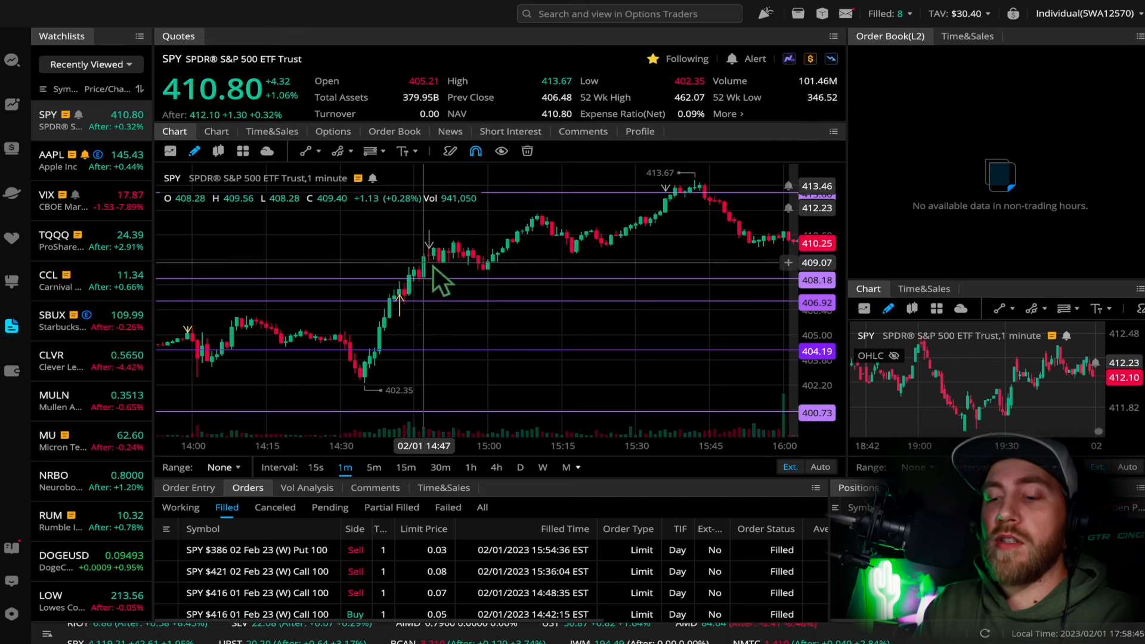
mouse_move(747, 268)
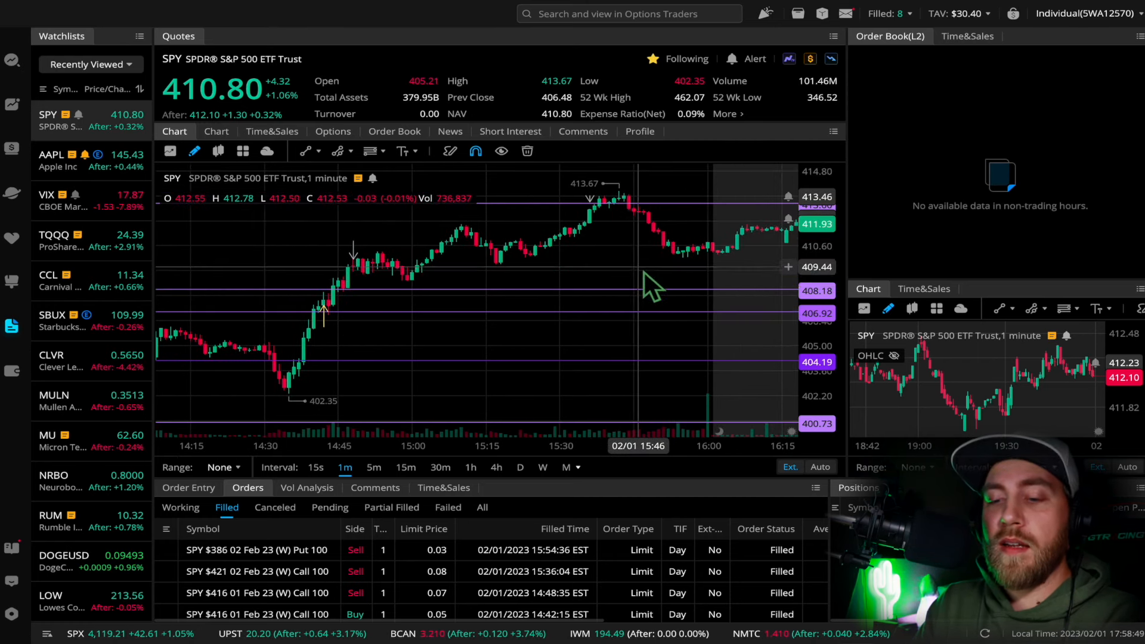
- Pan the SPY 1-minute chart toward 16:15 to reveal the close and after-hours session
left_click_drag(651, 285, 372, 285)
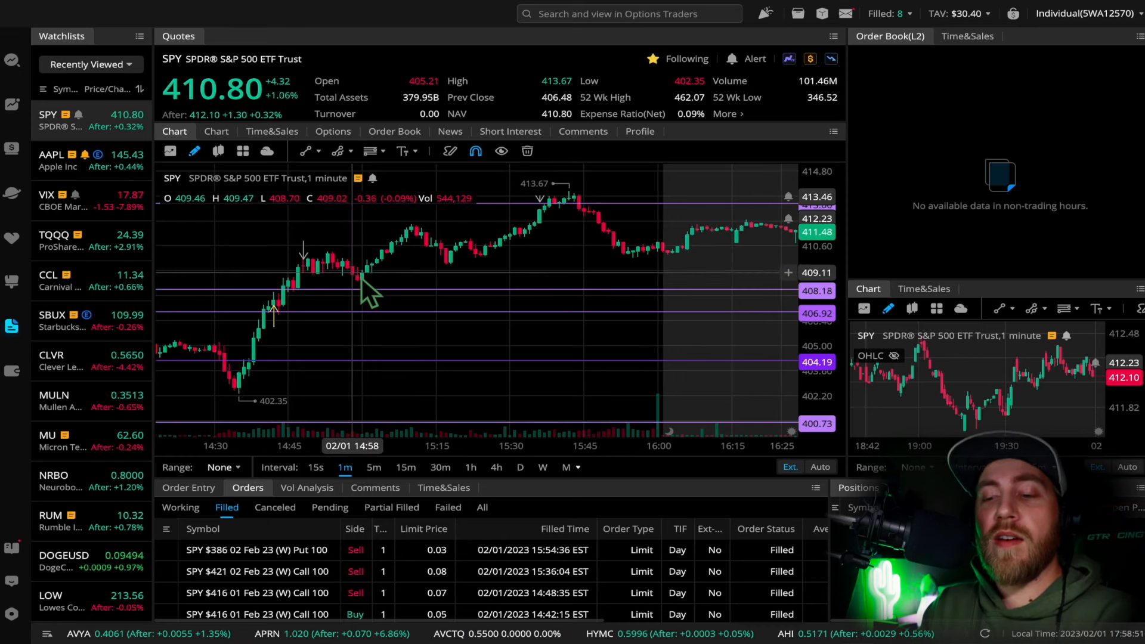
mouse_move(441, 261)
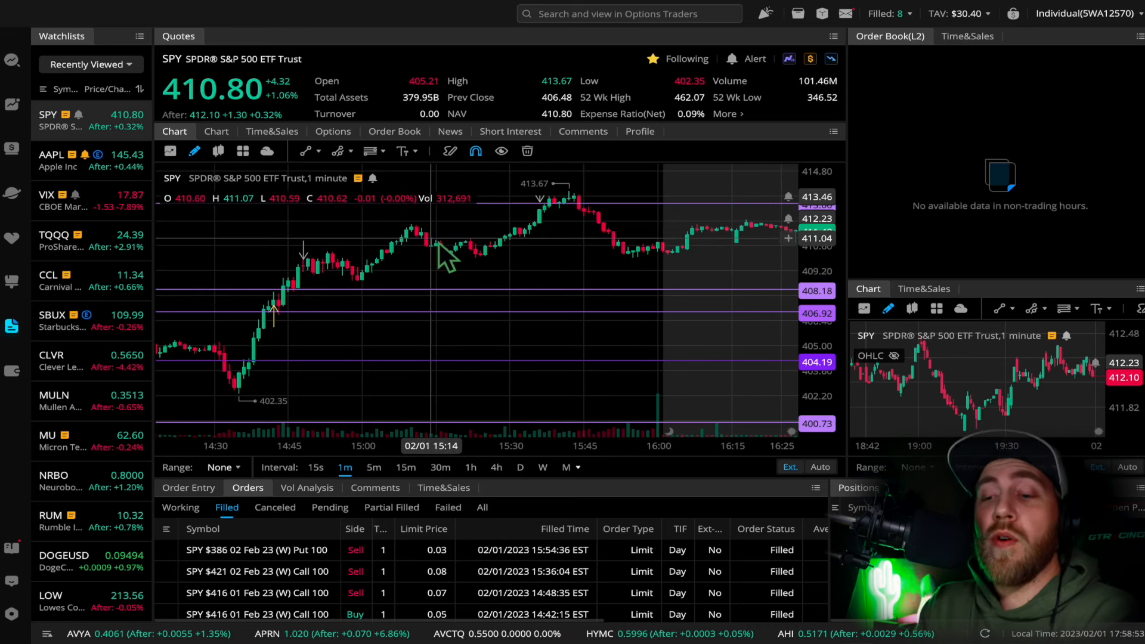
mouse_move(570, 265)
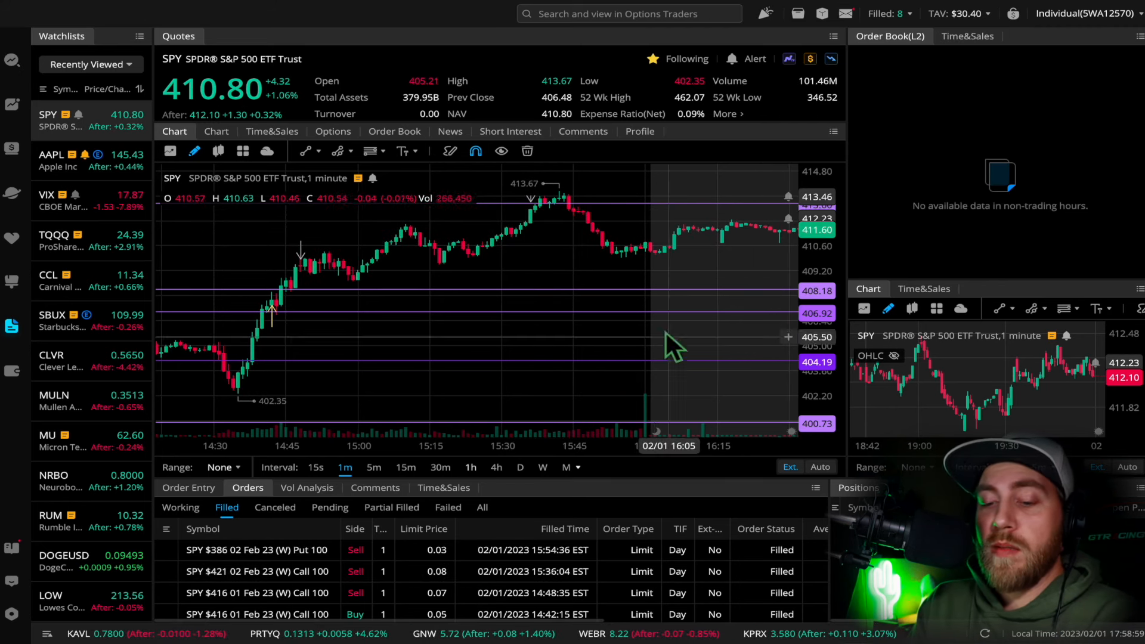
mouse_move(230, 418)
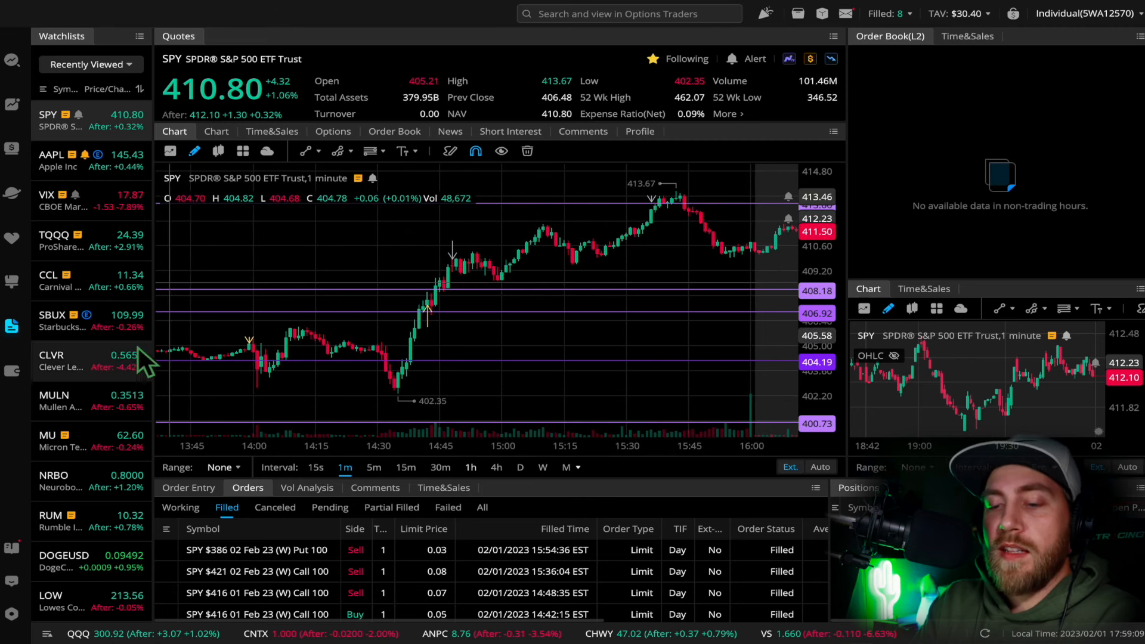
- Adjust the SPY chart view to span the afternoon from 14:00 through 17:00
left_click(12, 370)
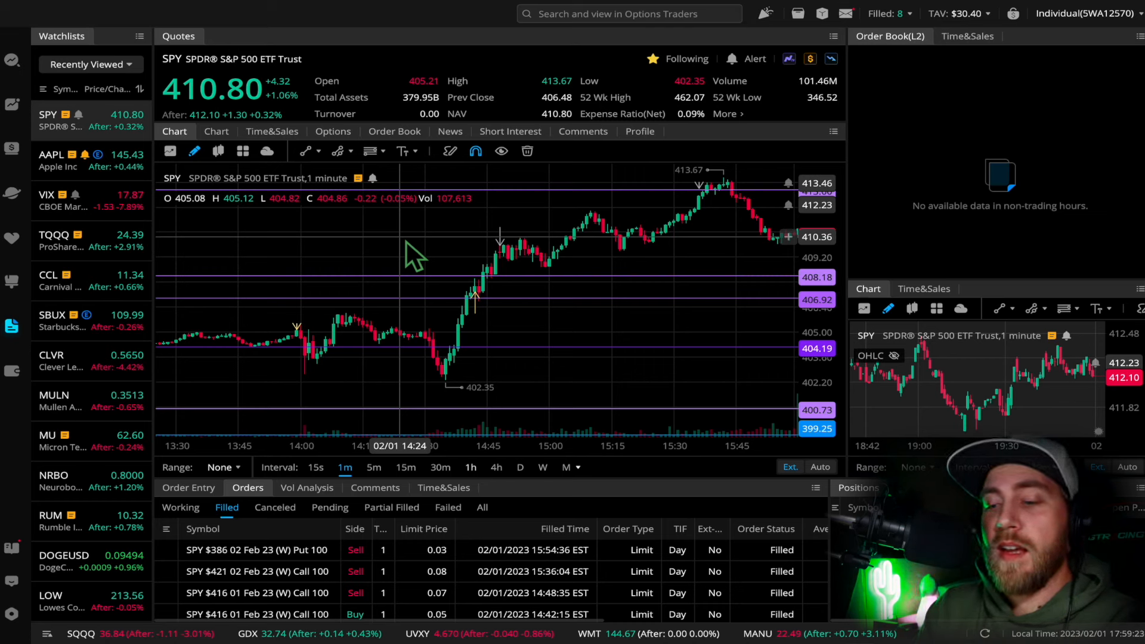
mouse_move(355, 288)
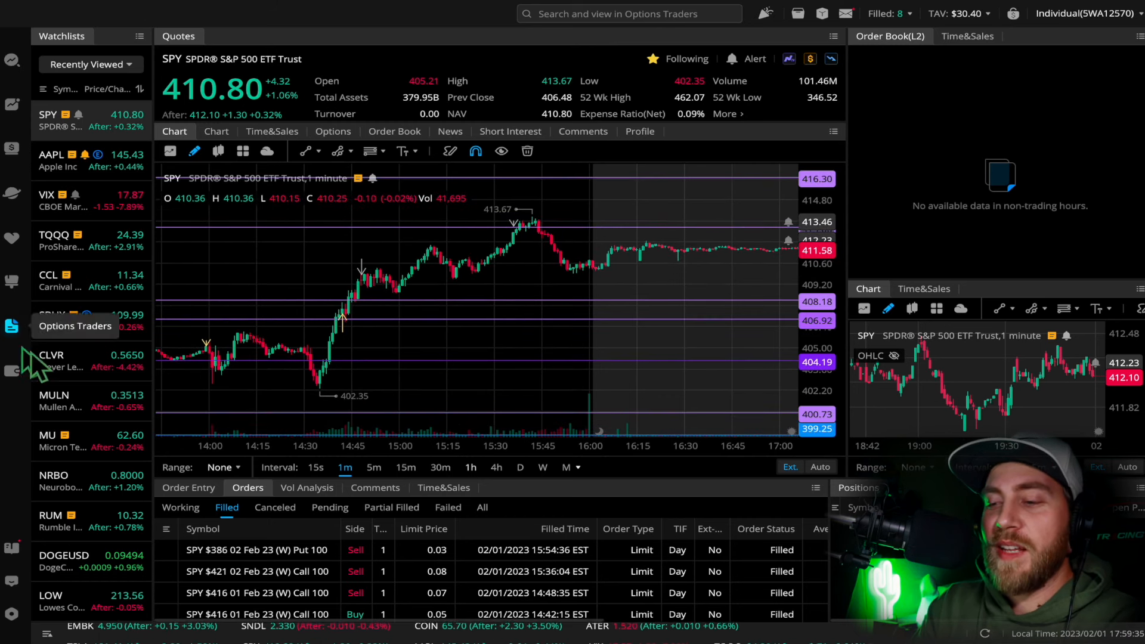
mouse_move(329, 373)
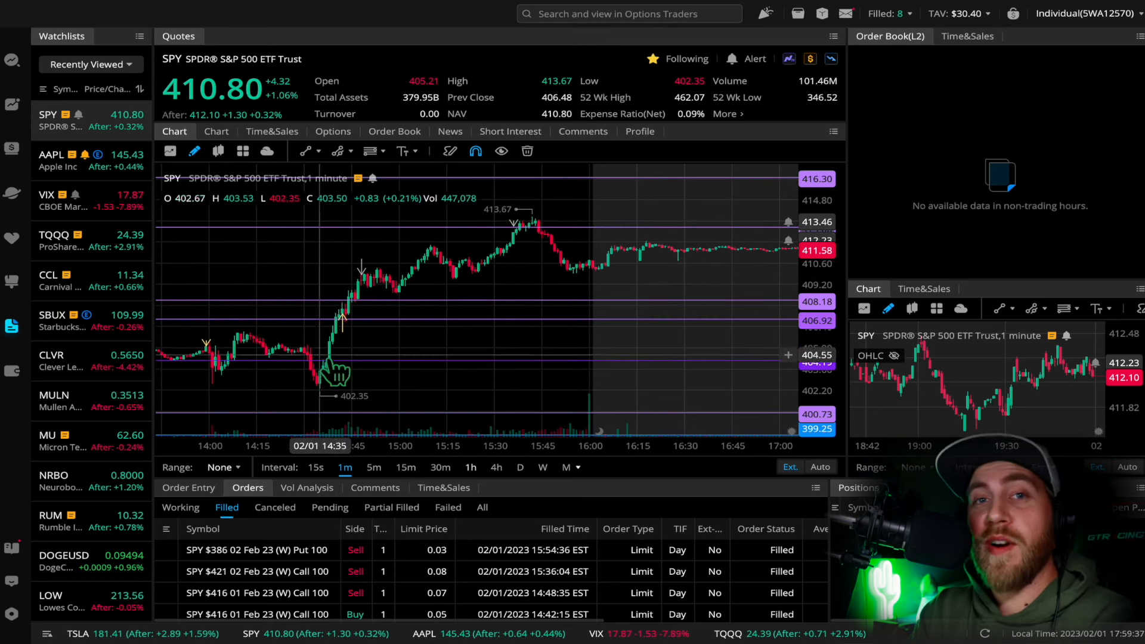